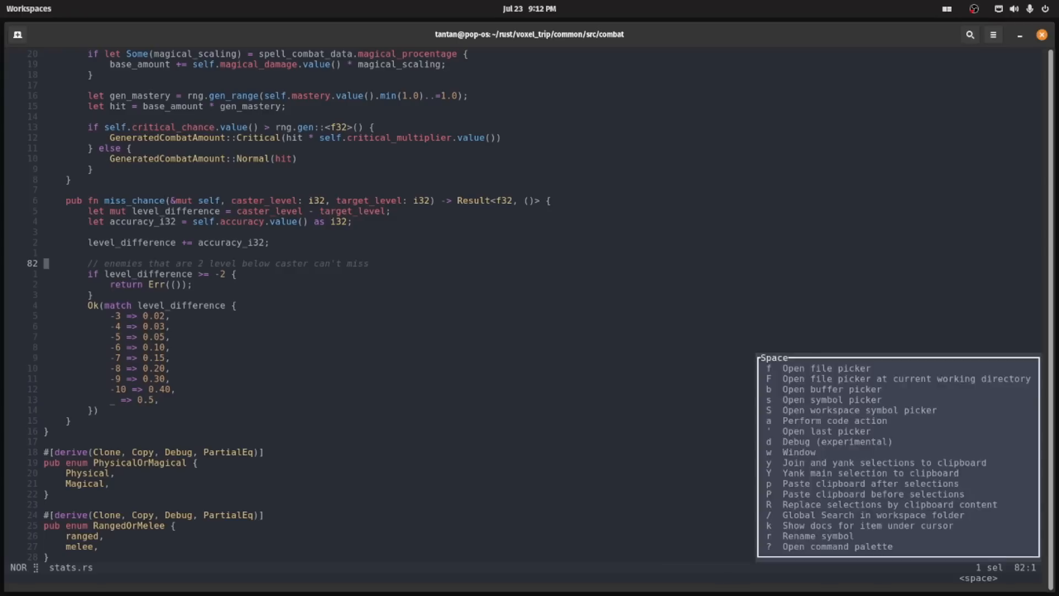
# Step: Search the Helix file picker for 'stats' and return to stats.rs
pyautogui.press('f')
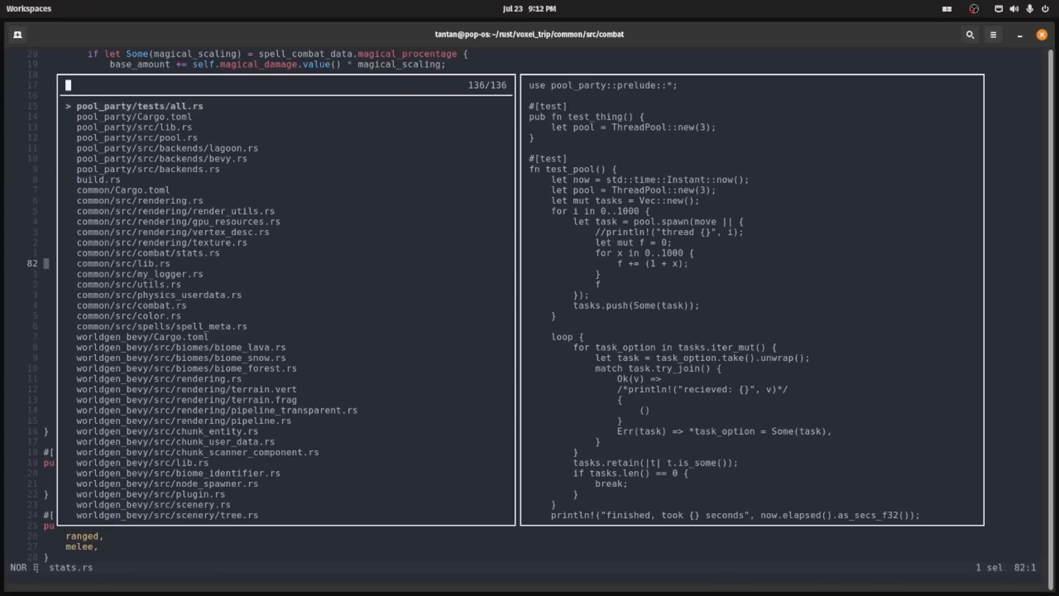
pyautogui.write('stats')
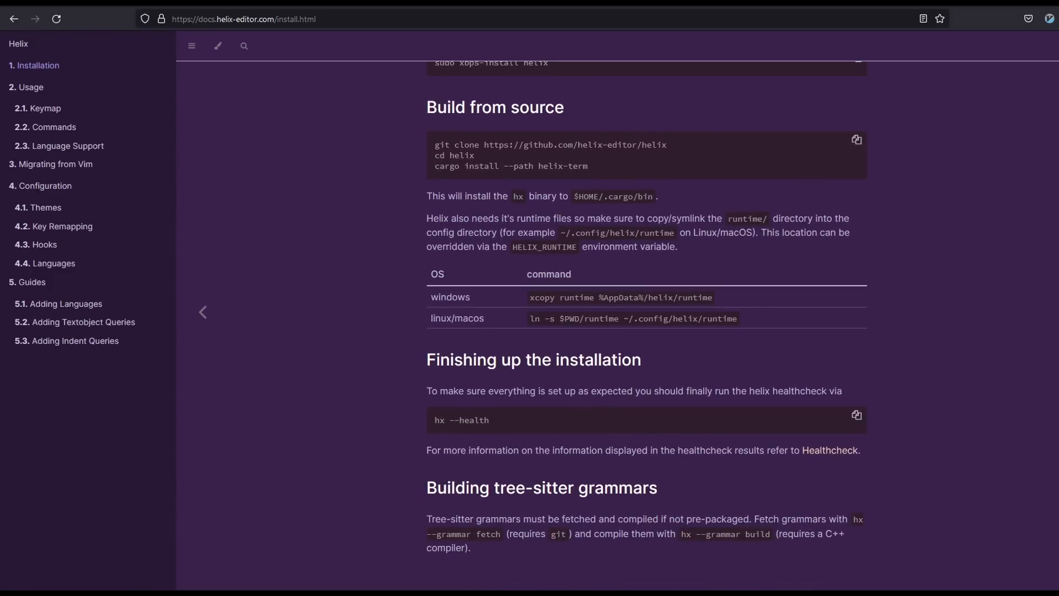
pyautogui.click(65, 303)
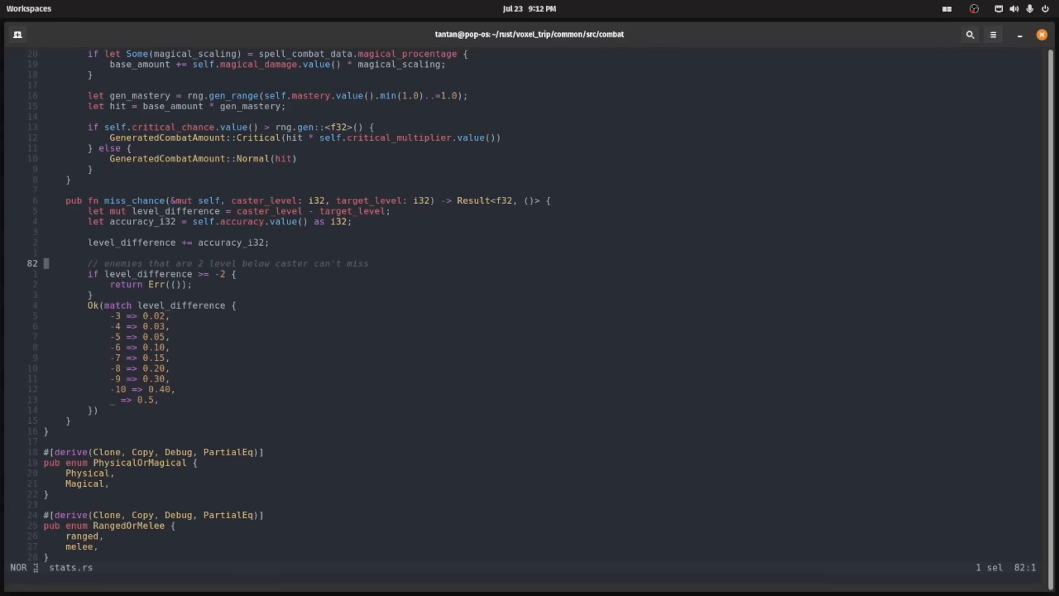
# Step: Open spell_meta.rs at the fire_spell definition via space and goto commands
pyautogui.press('space')
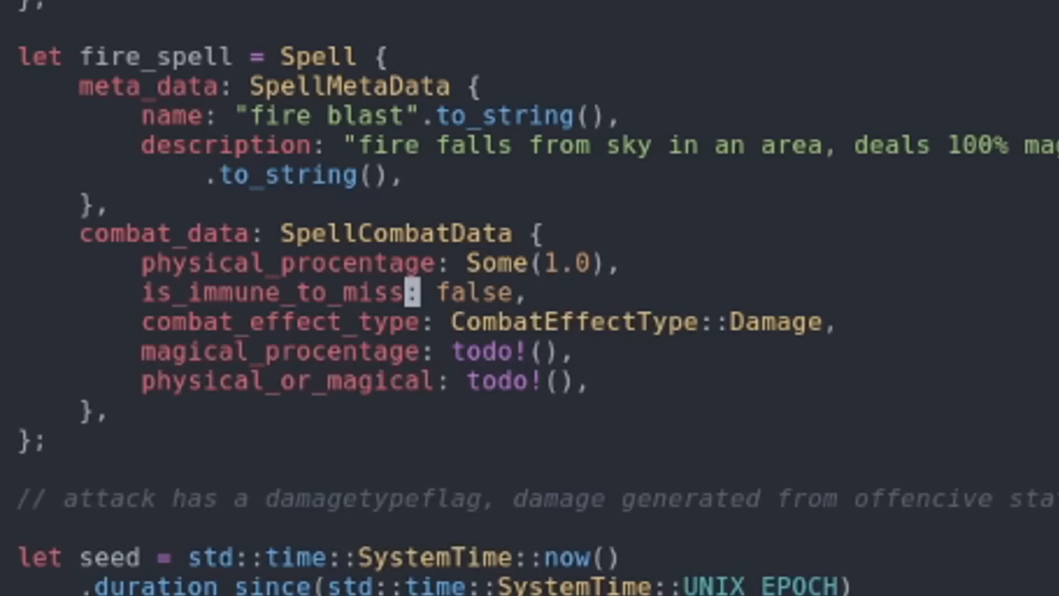
pyautogui.press('g')
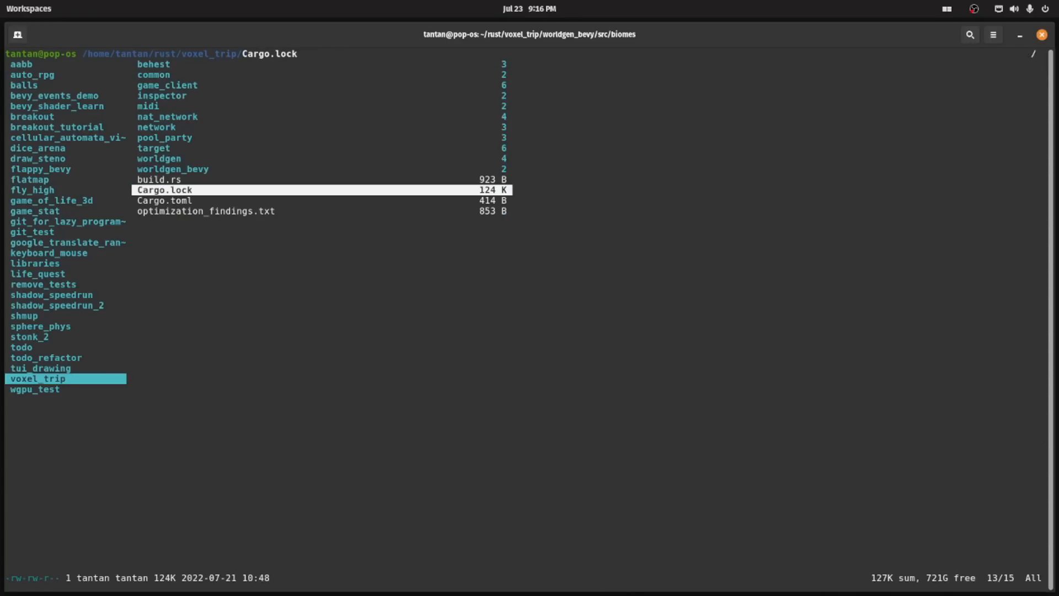
# Step: Show the voxel_trip folder in Ranger and enlarge the view with Ctrl+Plus
pyautogui.click(165, 137)
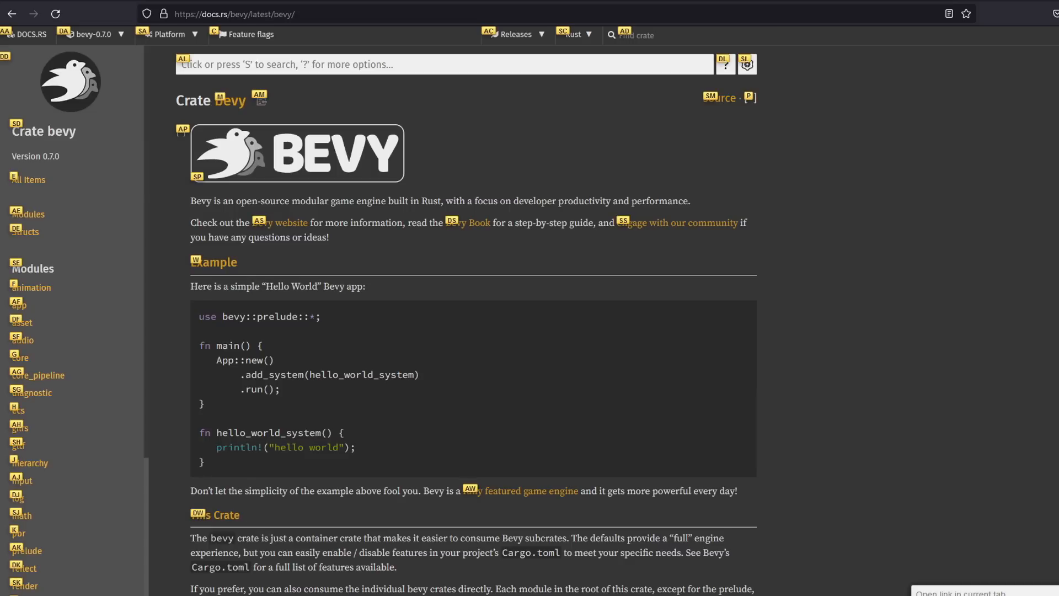
pyautogui.press('ctrl+plus')
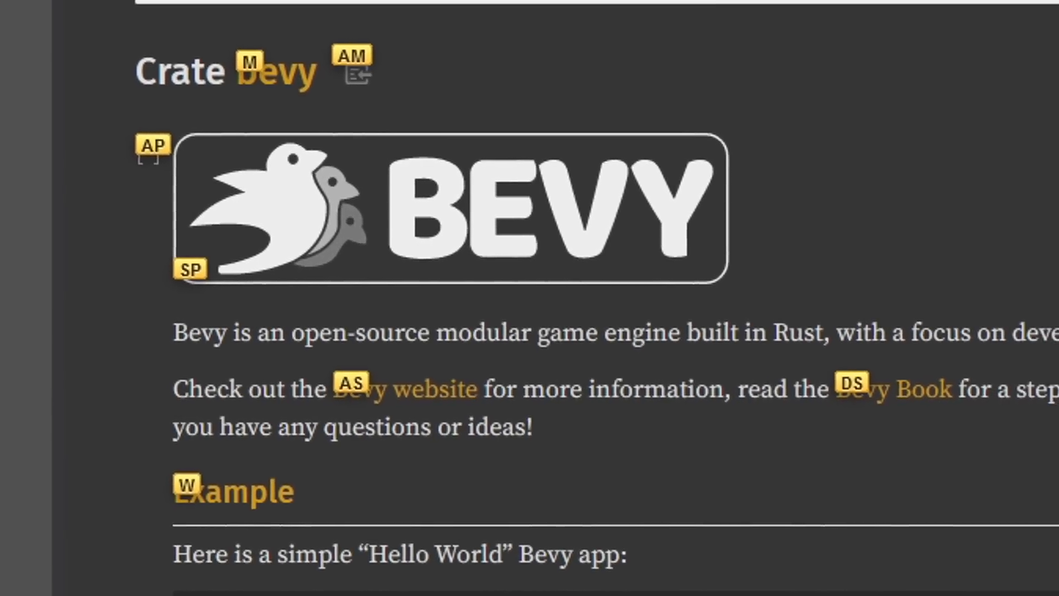